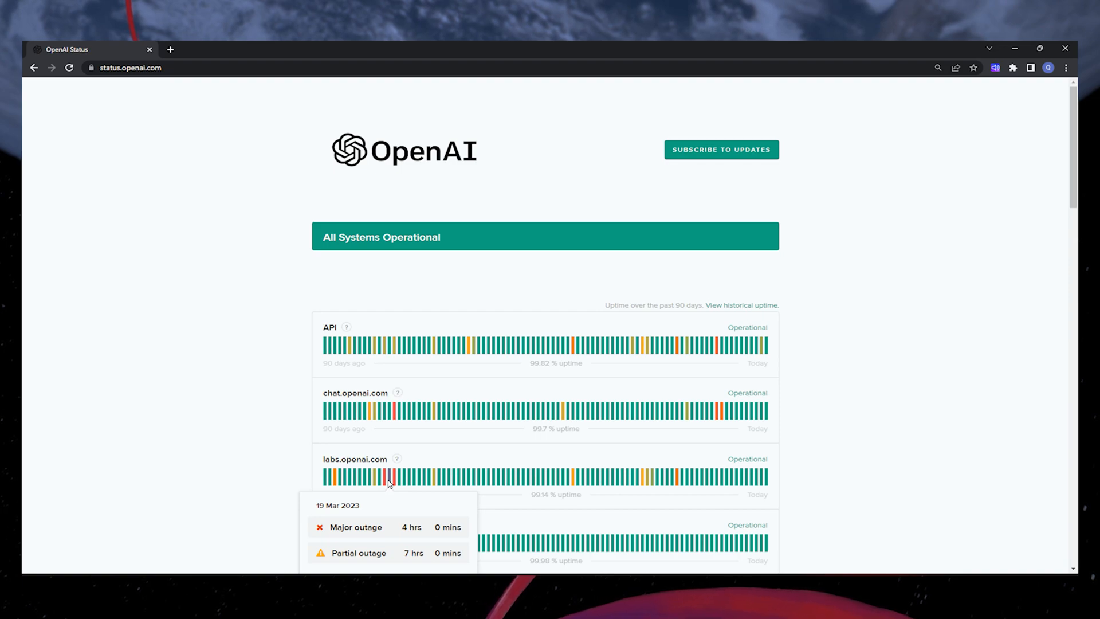
{"action": "mouse_move", "coordinate": [433, 486]}
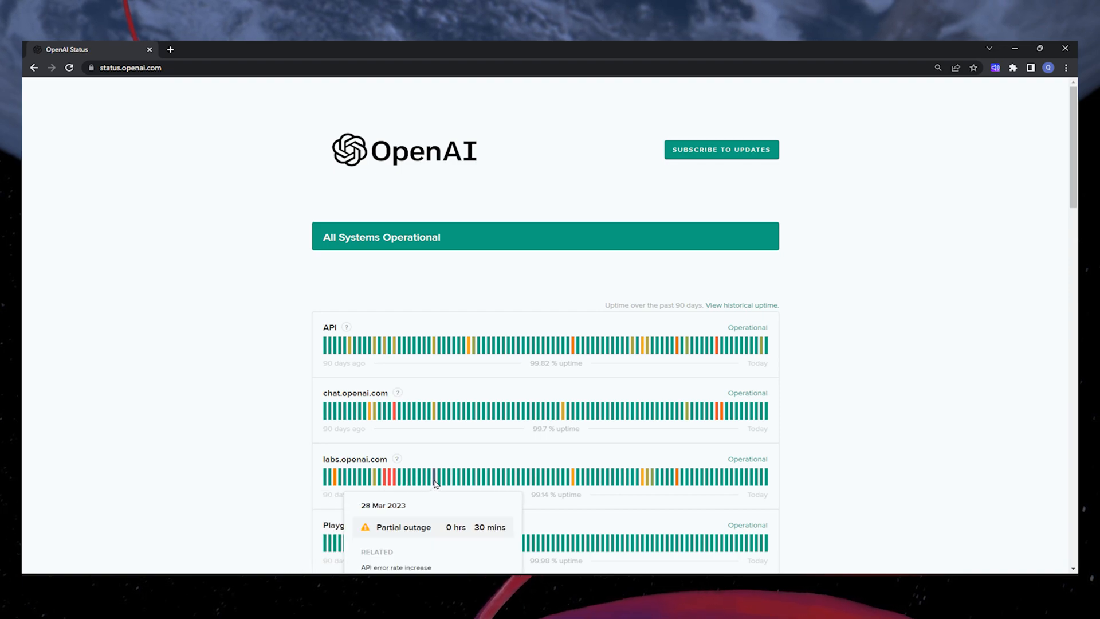
{"action": "mouse_move", "coordinate": [709, 490]}
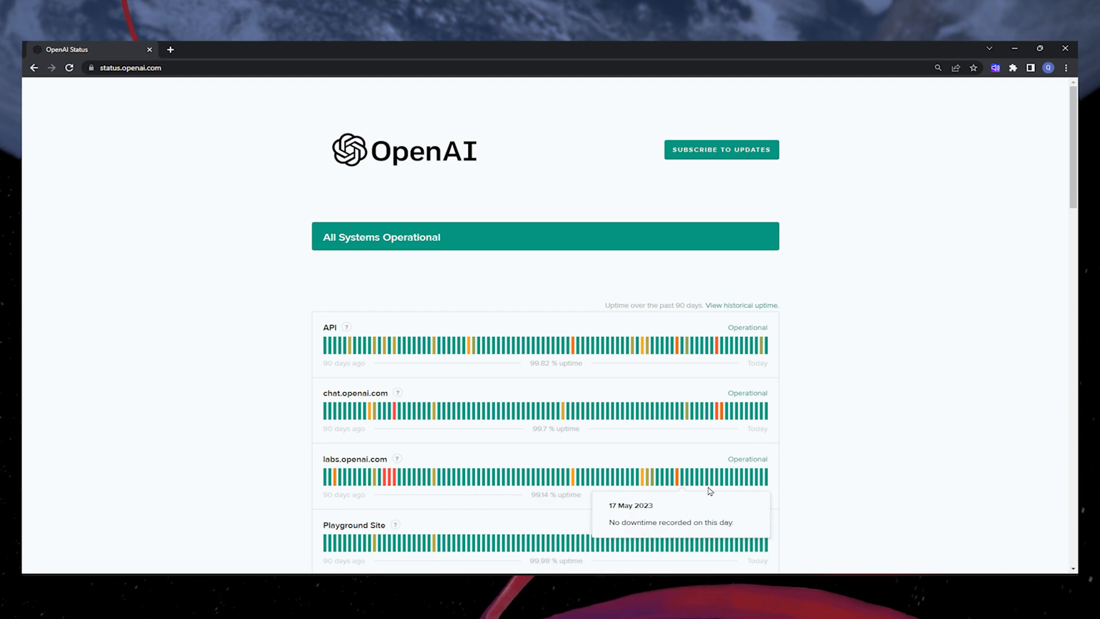
{"action": "mouse_move", "coordinate": [766, 418]}
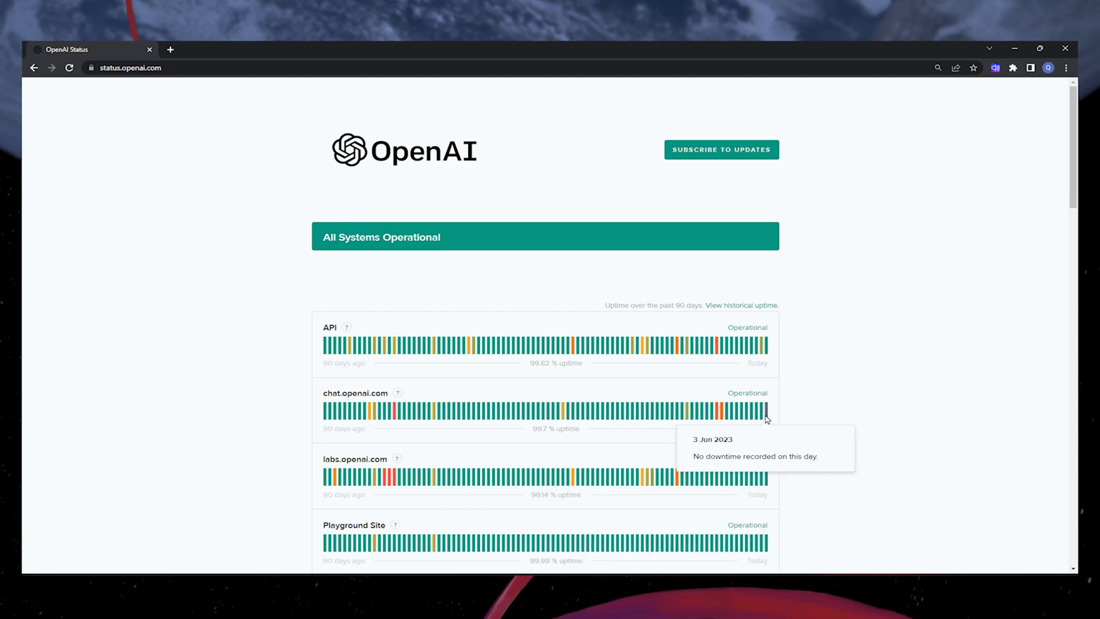
{"action": "mouse_move", "coordinate": [767, 355]}
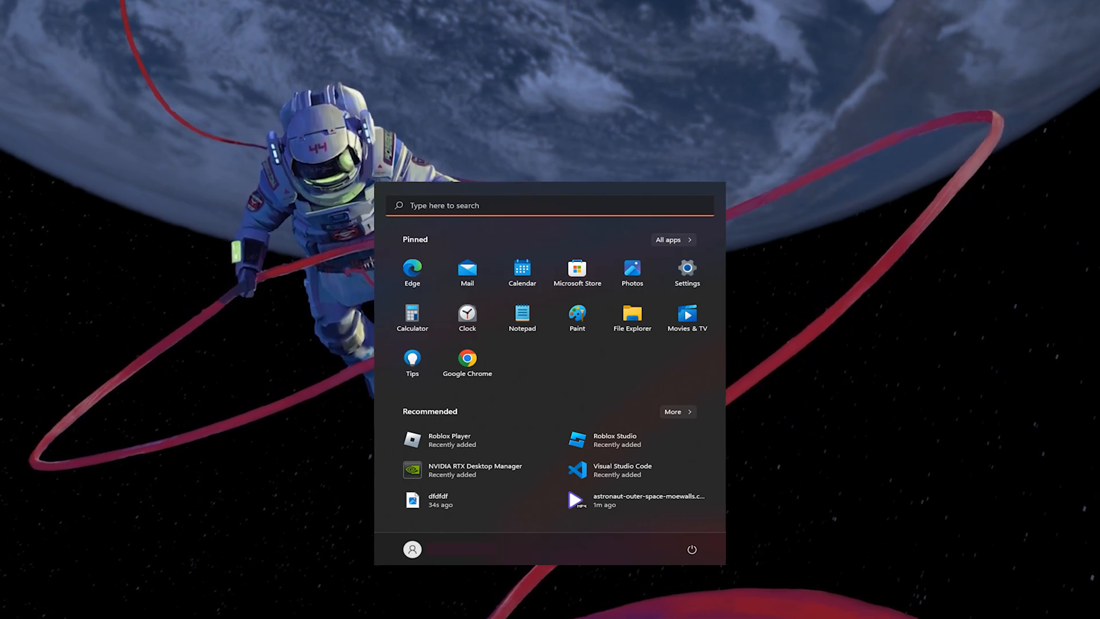
{"action": "mouse_move", "coordinate": [701, 553]}
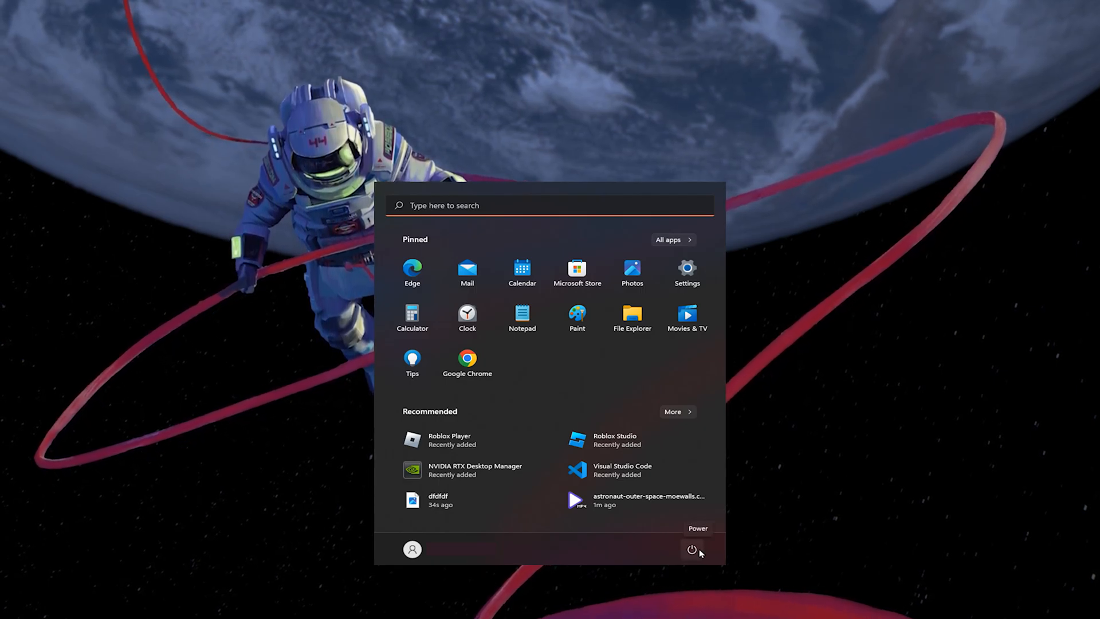
- Bring up the power options from the Start menu to restart the PC
{"action": "left_click", "coordinate": [692, 549]}
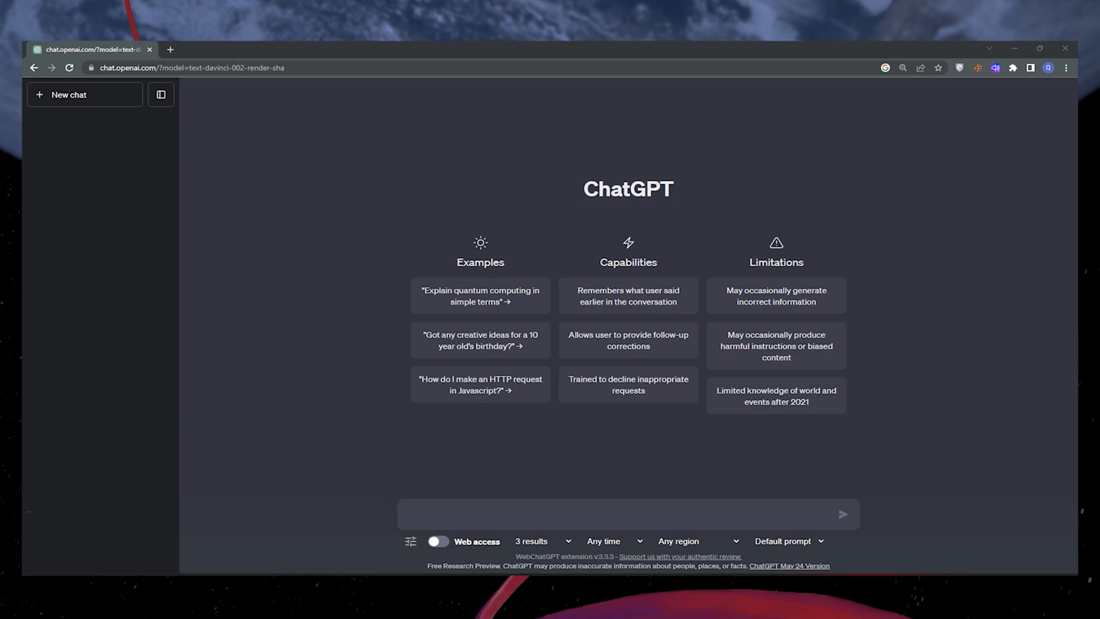
{"action": "mouse_move", "coordinate": [937, 449]}
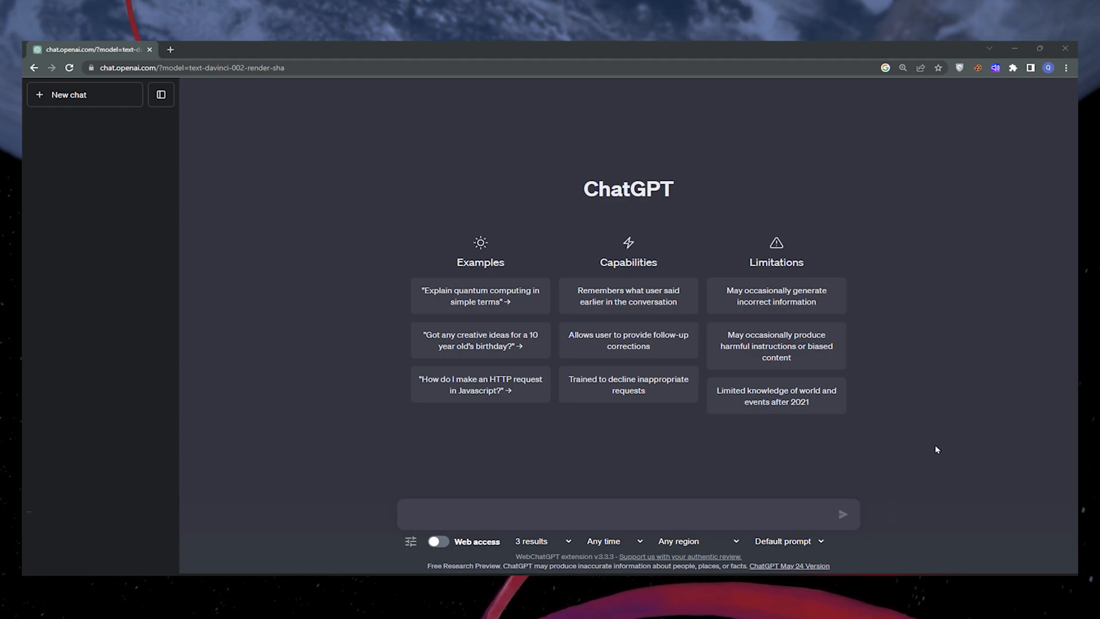
{"action": "mouse_move", "coordinate": [291, 371]}
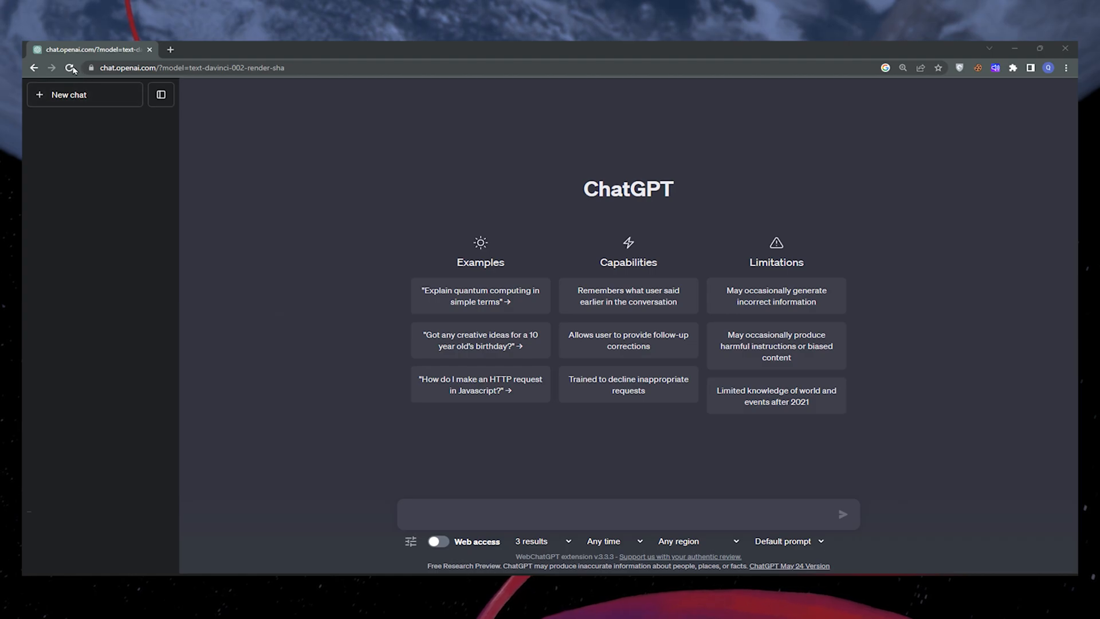
{"action": "mouse_move", "coordinate": [71, 67]}
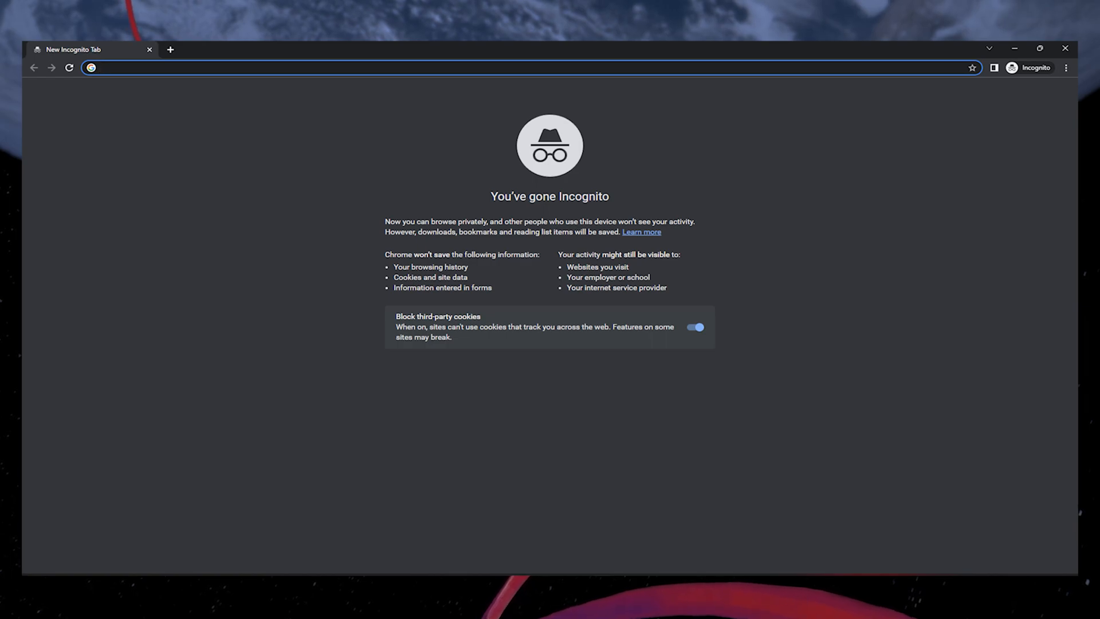
- Go to chat.openai.com in the incognito window's address bar
{"action": "type", "text": "chat.openai.com"}
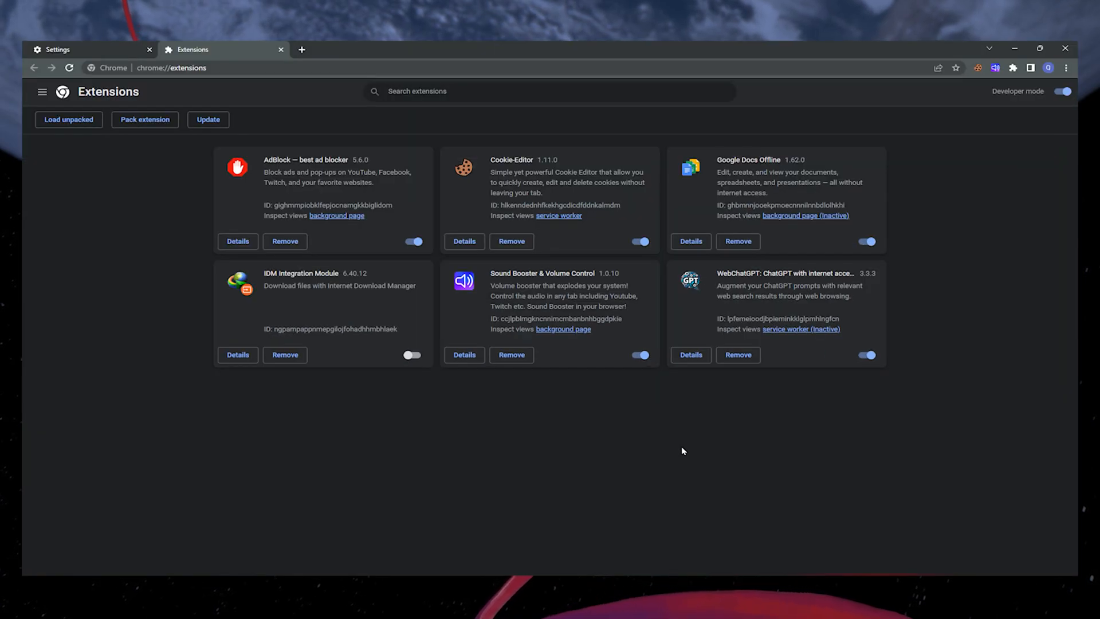
{"action": "mouse_move", "coordinate": [423, 286]}
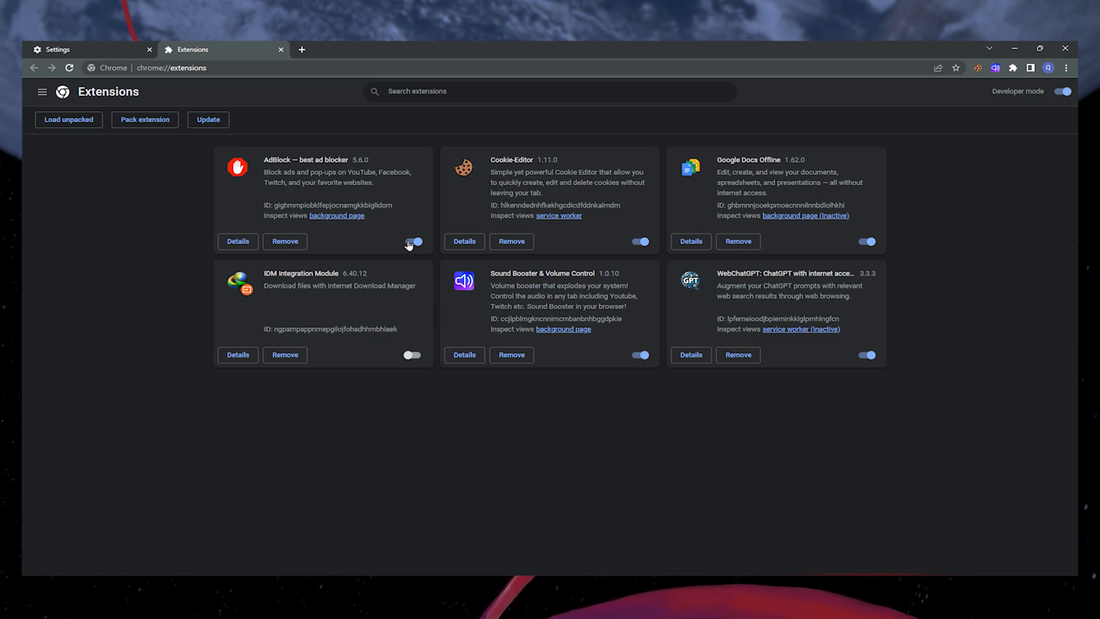
- Switch off the AdBlock extension on the chrome://extensions page
{"action": "left_click", "coordinate": [412, 241]}
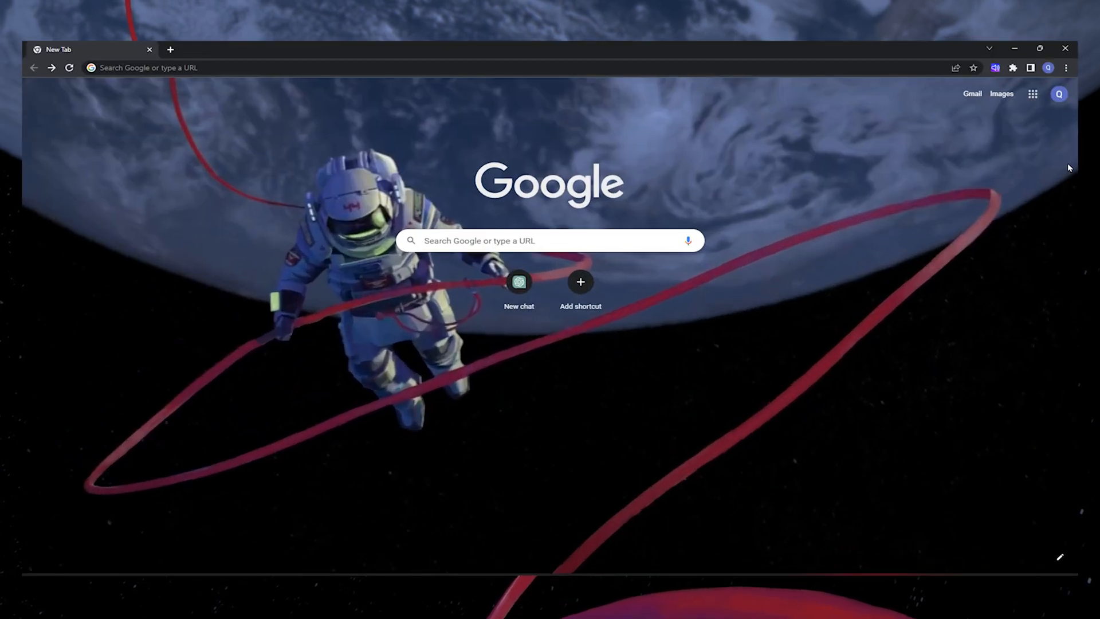
- Reach About Chrome via Settings to confirm the browser is up to date at version 114
{"action": "left_click", "coordinate": [1067, 67]}
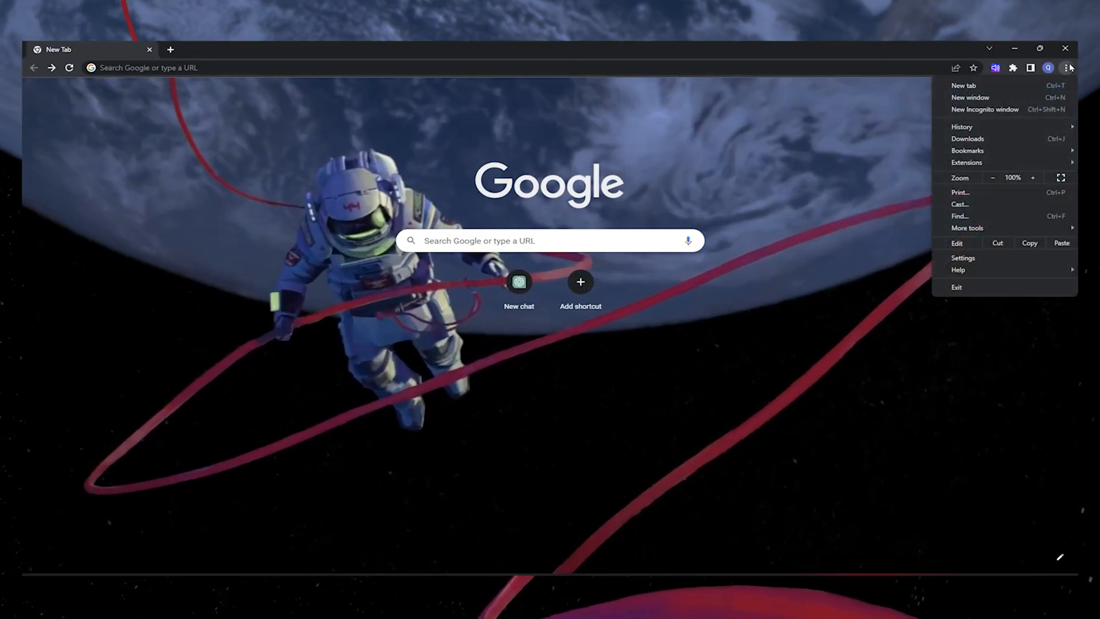
{"action": "mouse_move", "coordinate": [983, 263]}
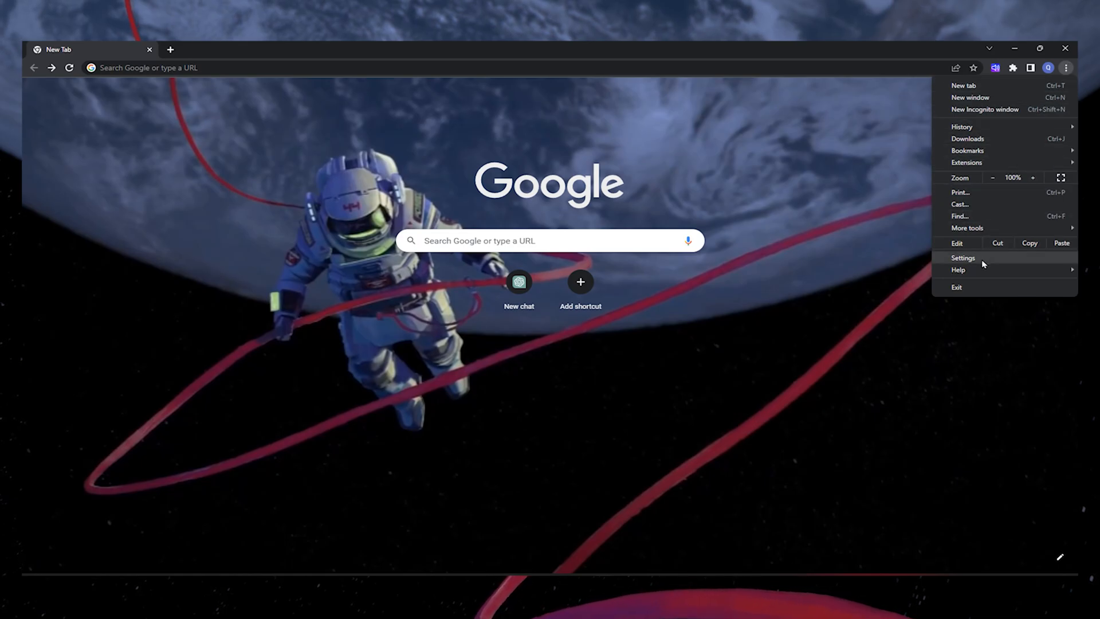
{"action": "left_click", "coordinate": [963, 258]}
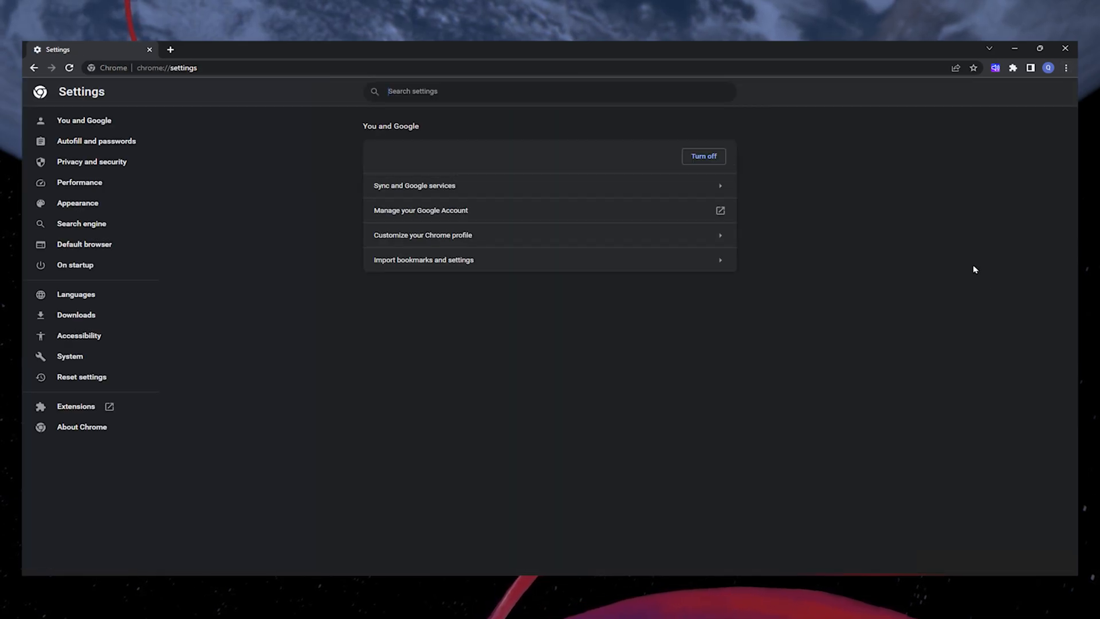
{"action": "left_click", "coordinate": [81, 427]}
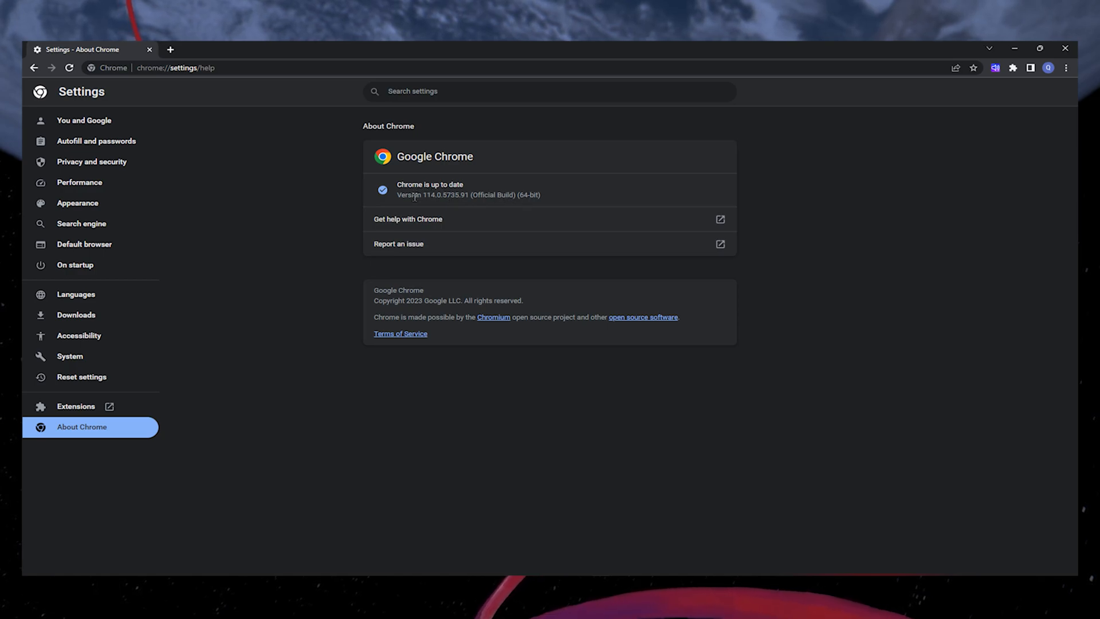
{"action": "mouse_move", "coordinate": [415, 204]}
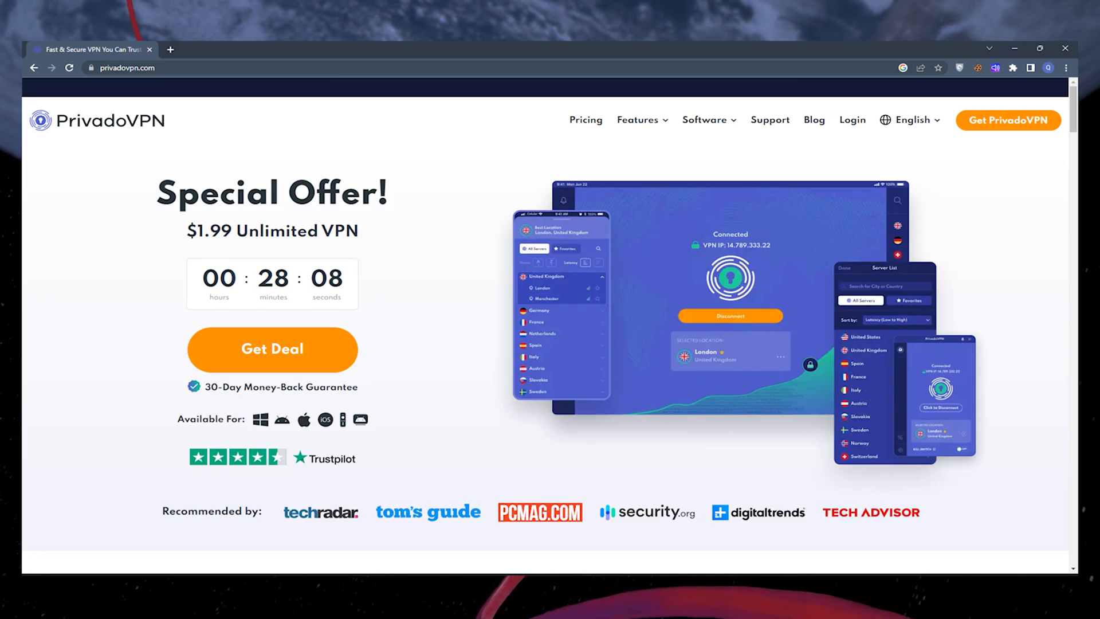
{"action": "mouse_move", "coordinate": [680, 481]}
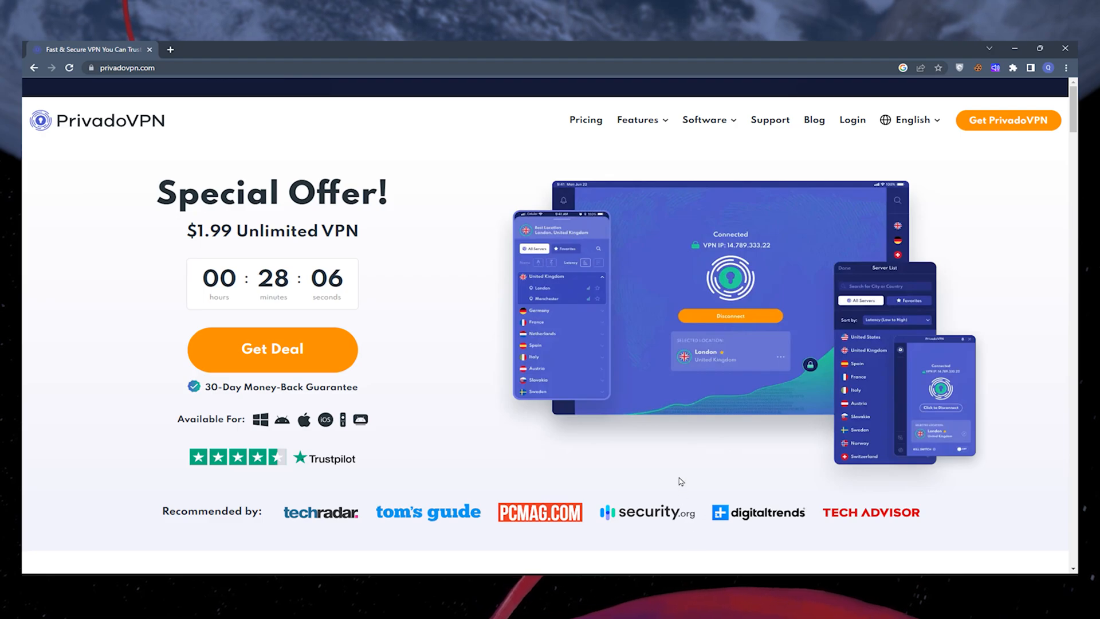
{"action": "mouse_move", "coordinate": [679, 475]}
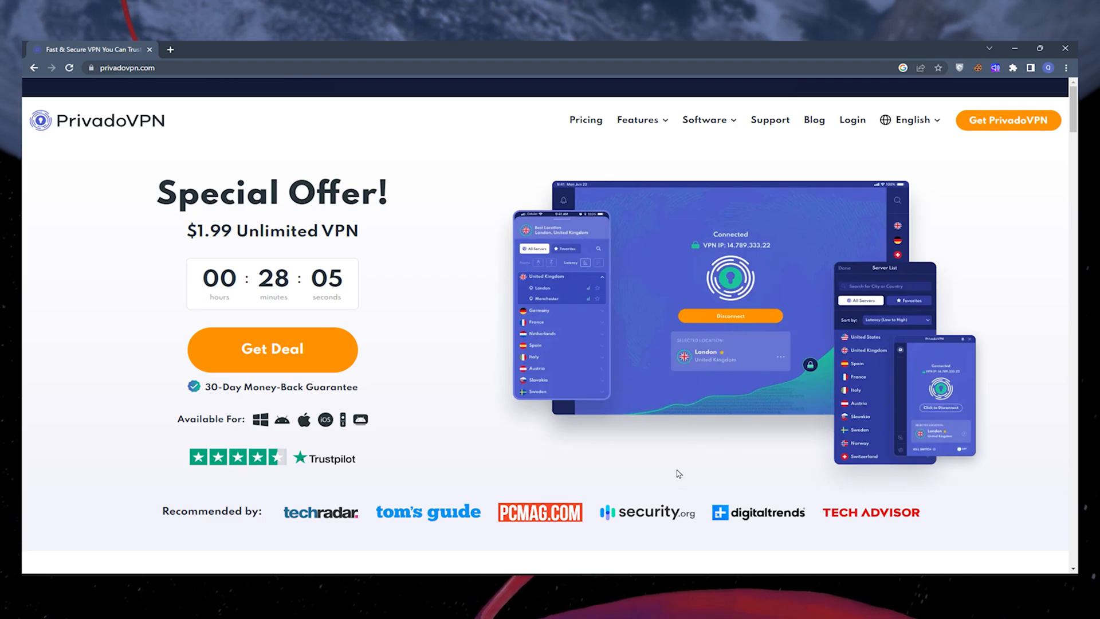